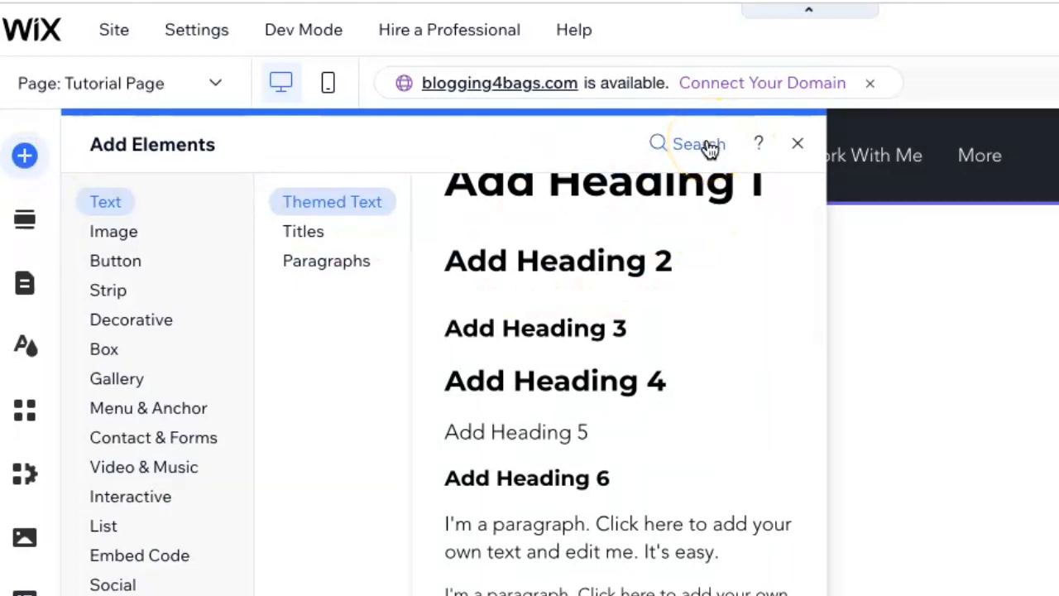
- Search the whole editor for "quiz" to list quiz apps like Fyrebox Quizzes
click(973, 80)
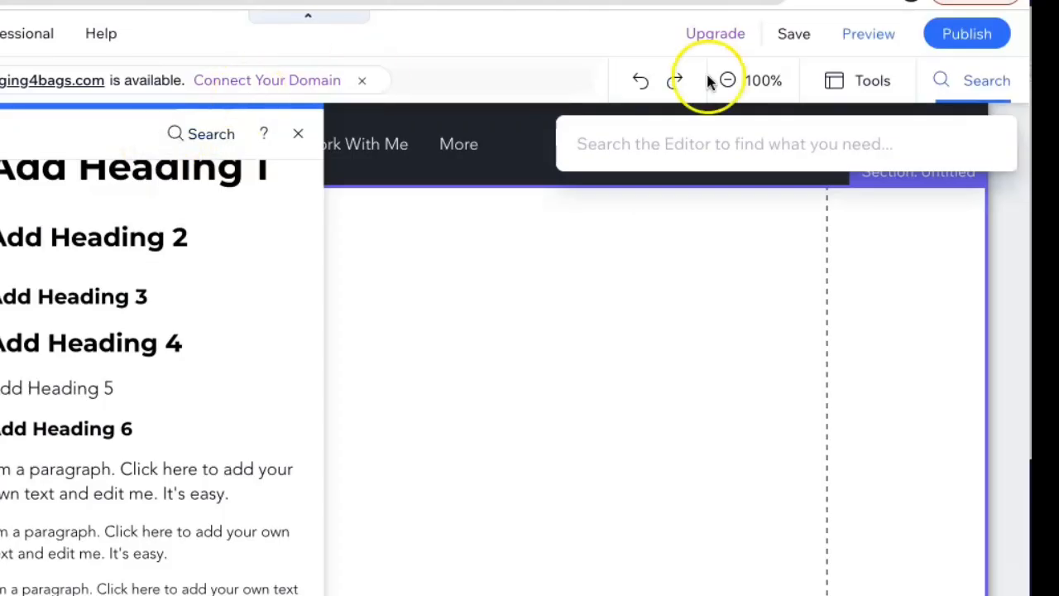
text(quiz)
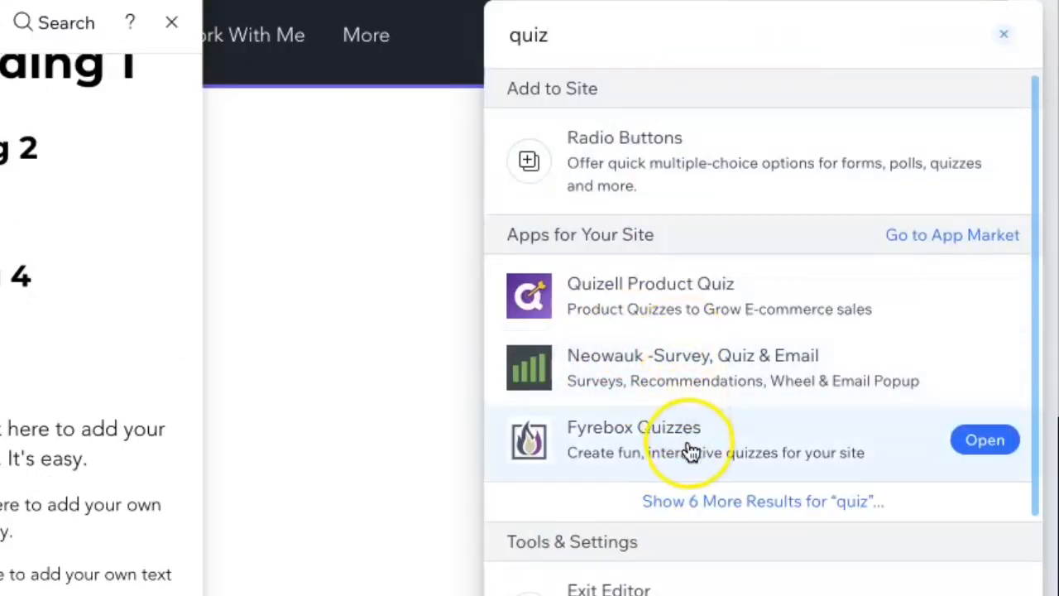
mouse_move(935, 459)
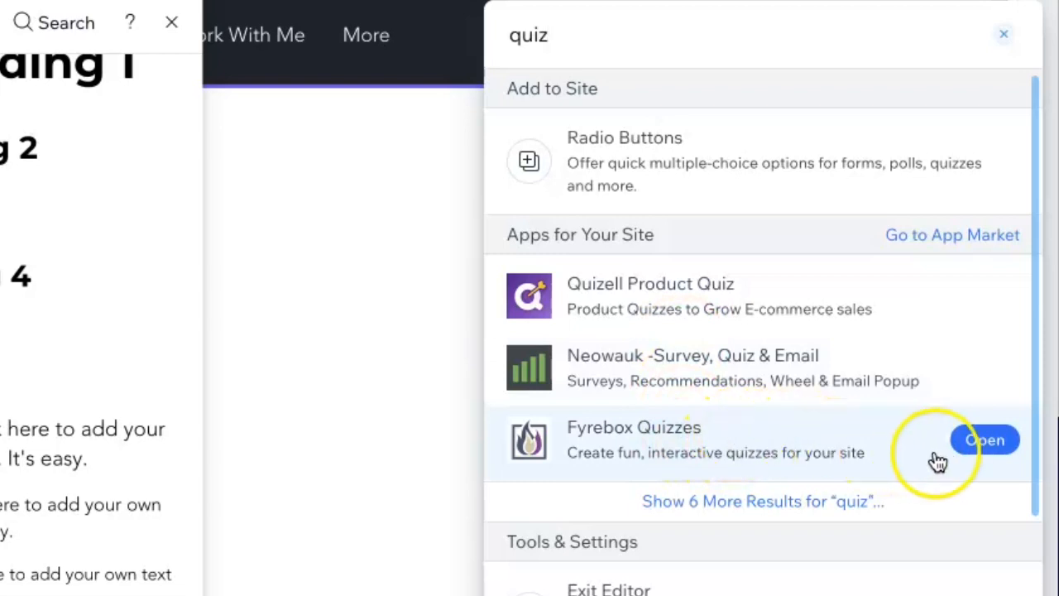
- Add Fyrebox Quizzes to the site and accept its requested permissions
click(984, 439)
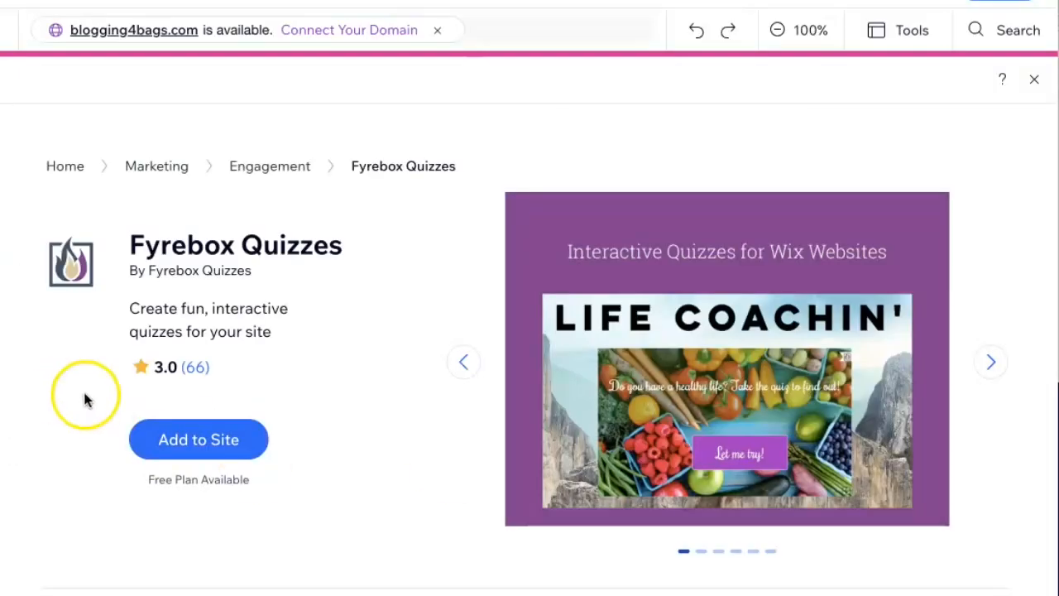
click(198, 439)
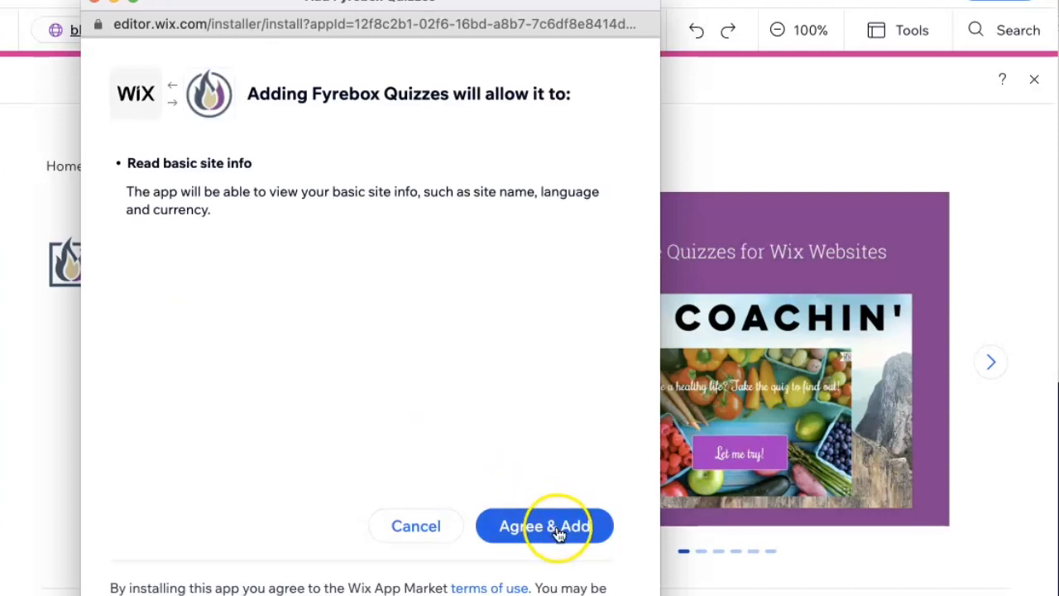
click(544, 526)
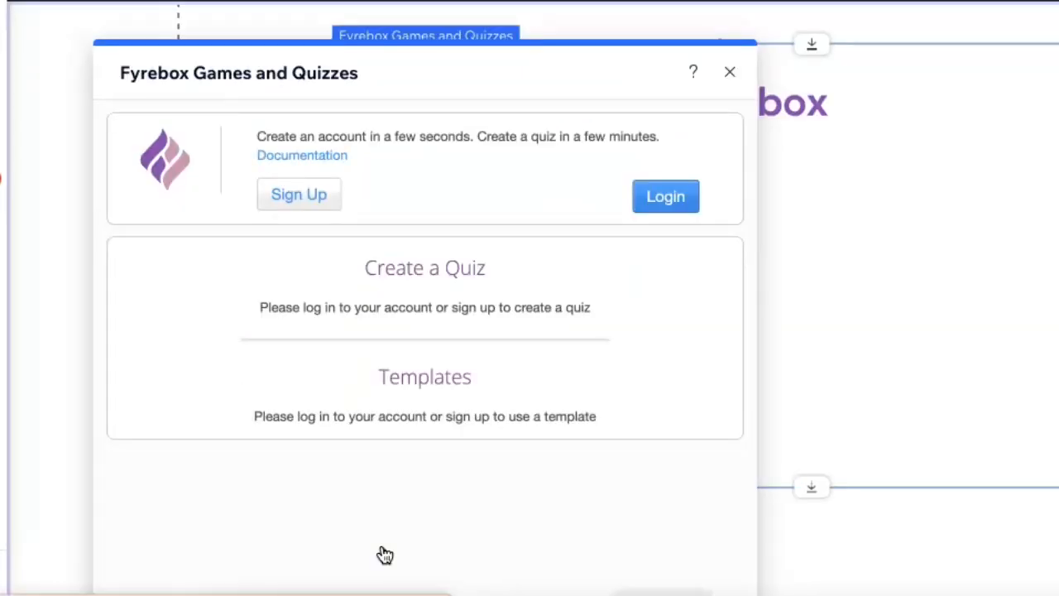
mouse_move(182, 317)
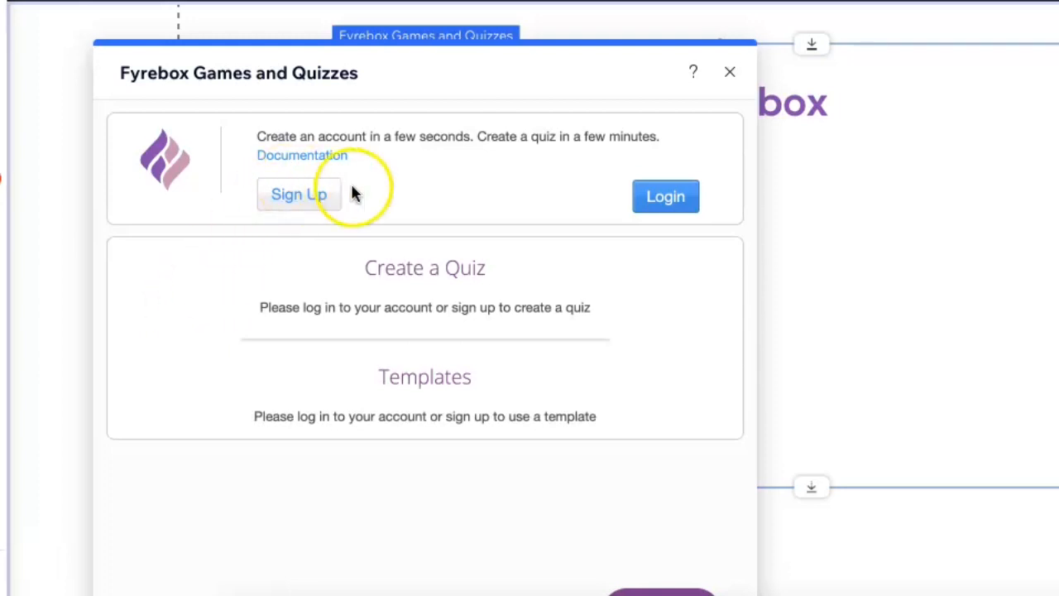
mouse_move(534, 194)
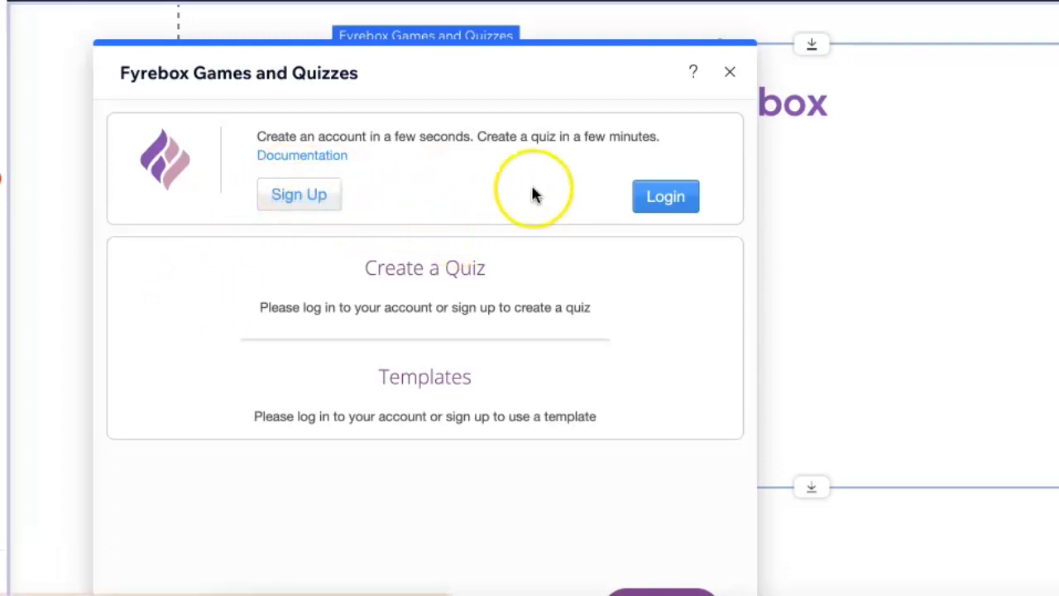
mouse_move(298, 197)
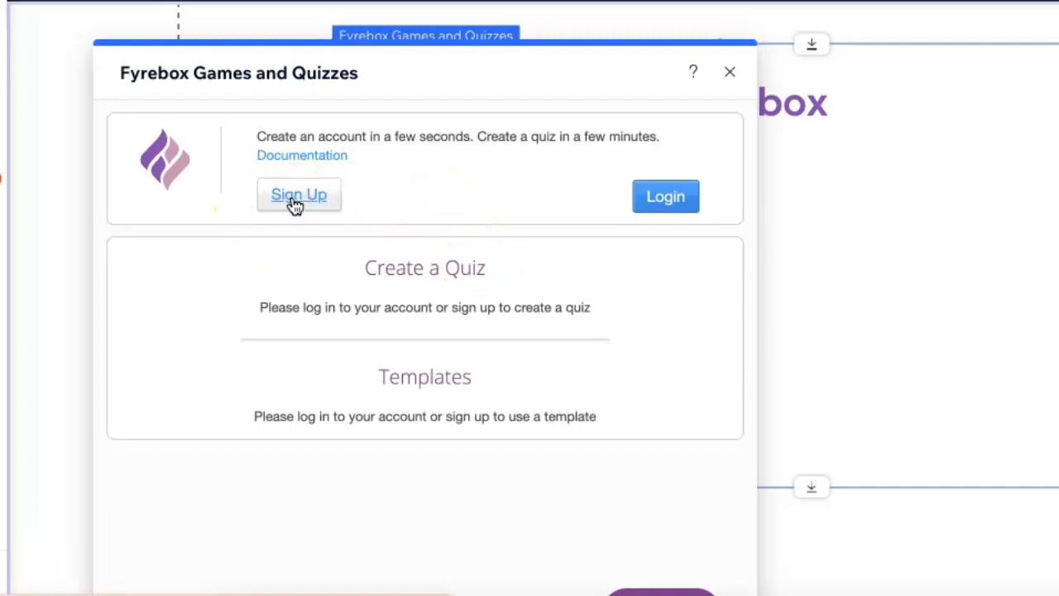
- Sign up for a Fyrebox account with the Google account and confirm
click(299, 194)
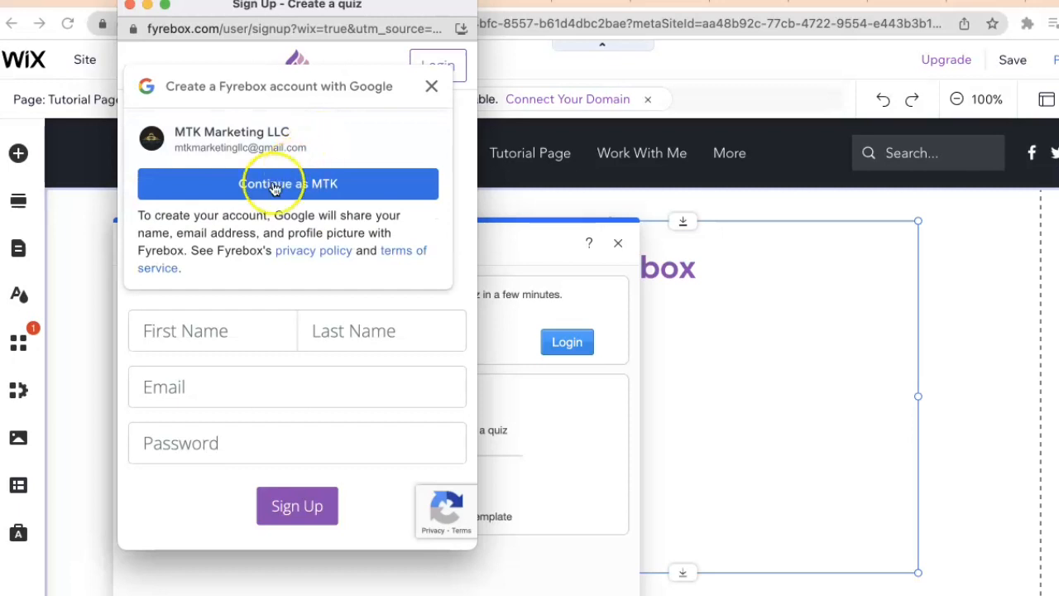
click(287, 184)
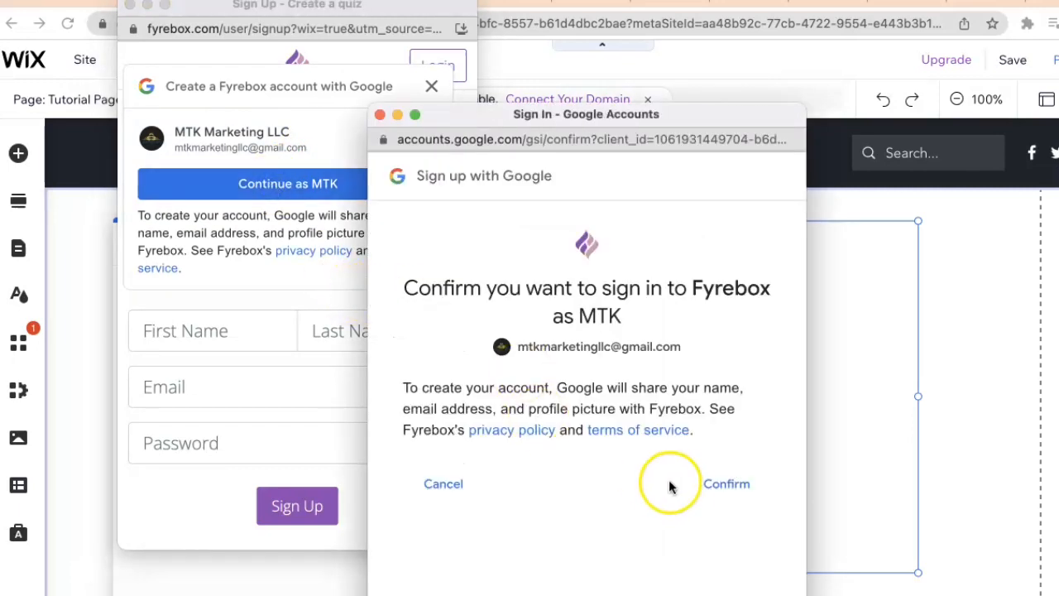
click(726, 483)
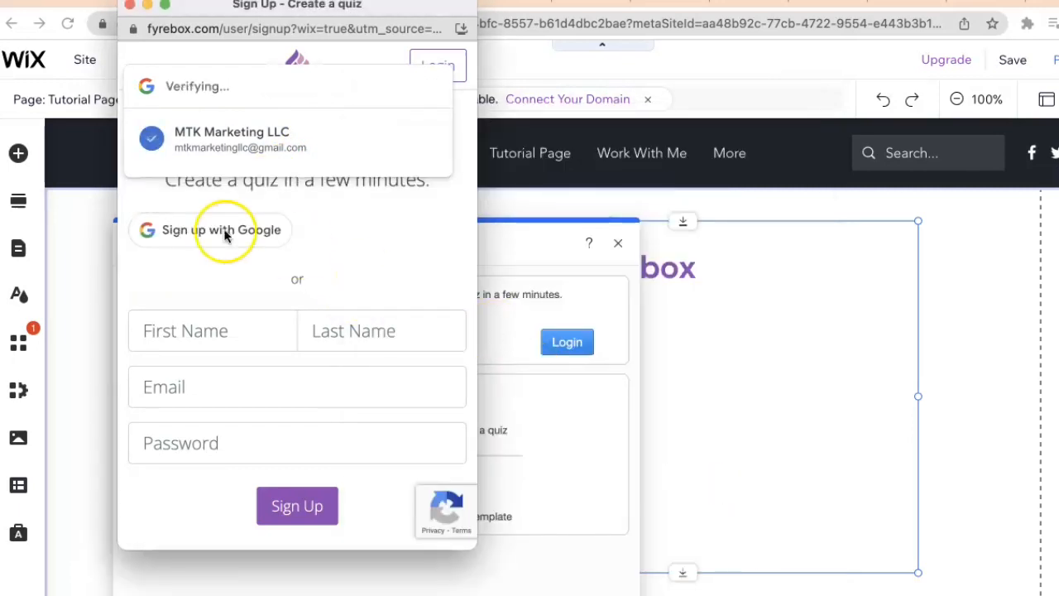
click(221, 230)
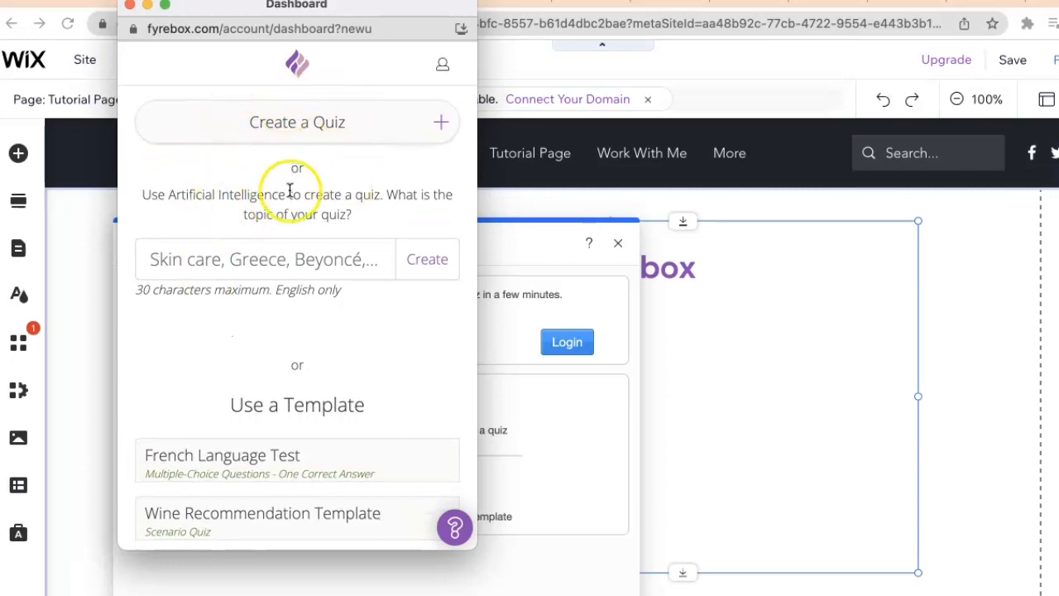
mouse_move(207, 338)
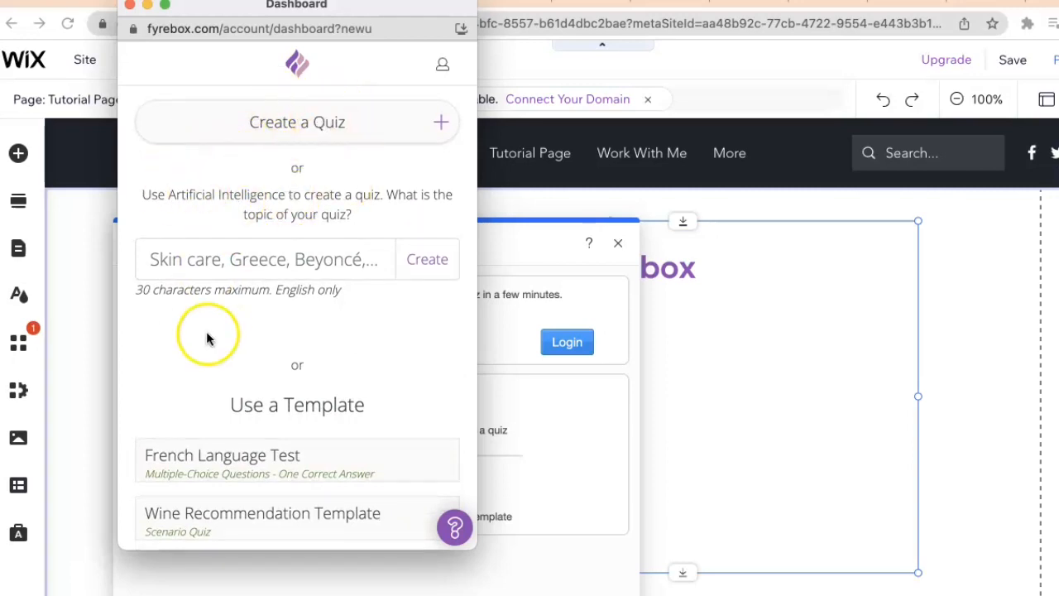
- Browse down to the templates and preview the healthy-lifestyle quiz template
scroll(down, 3)
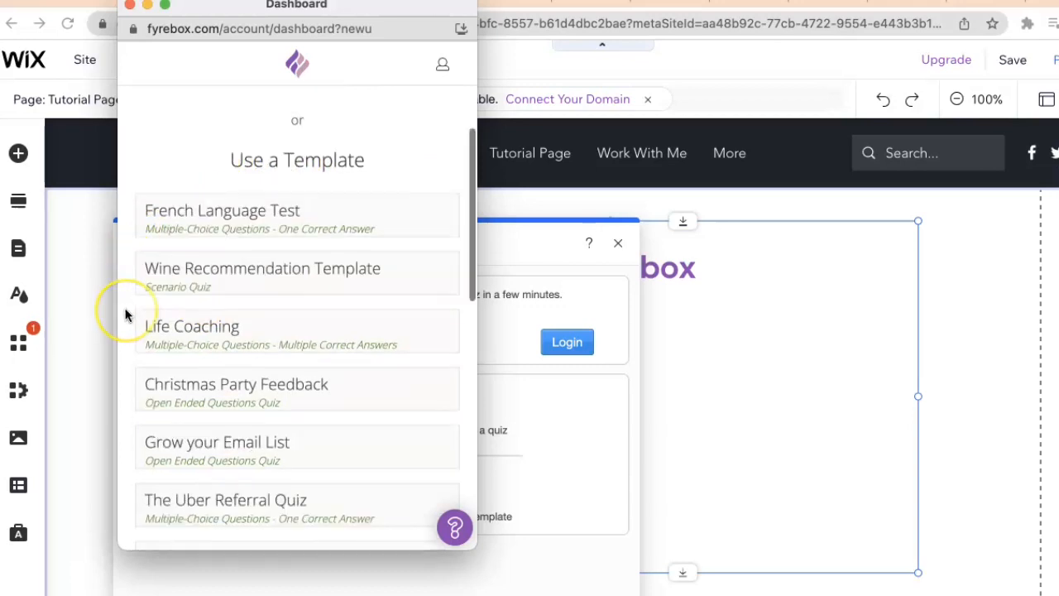
scroll(down, 3)
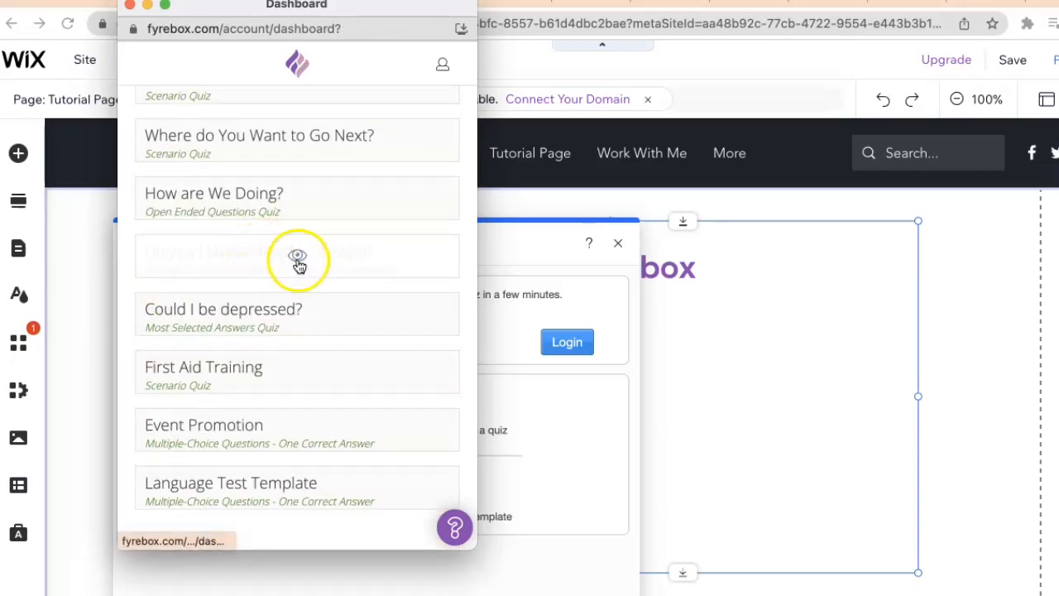
click(297, 255)
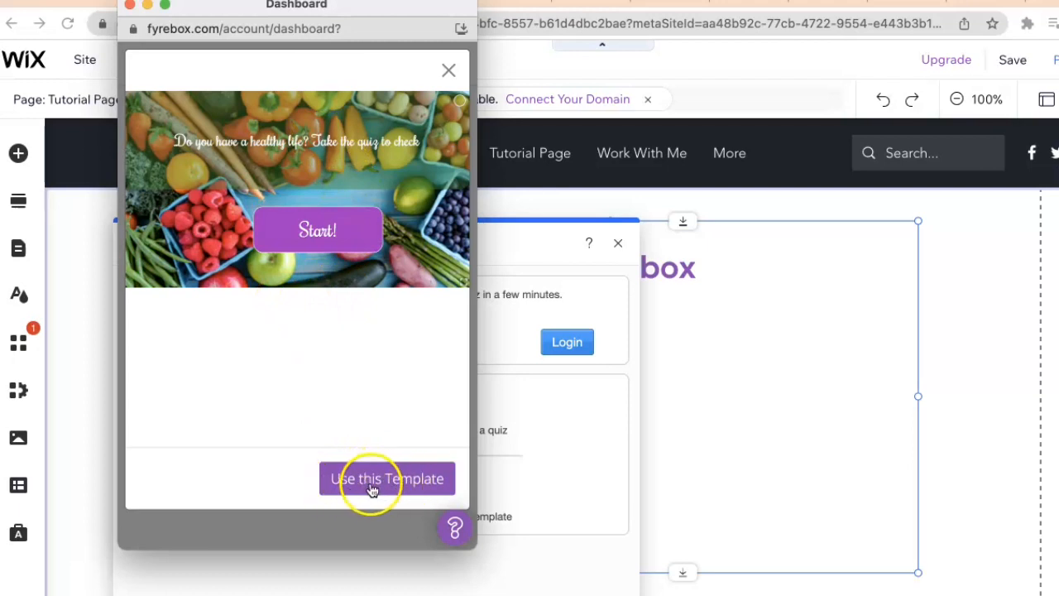
- Create a quiz from the healthy-life template and review its scored questions and completion page
click(387, 478)
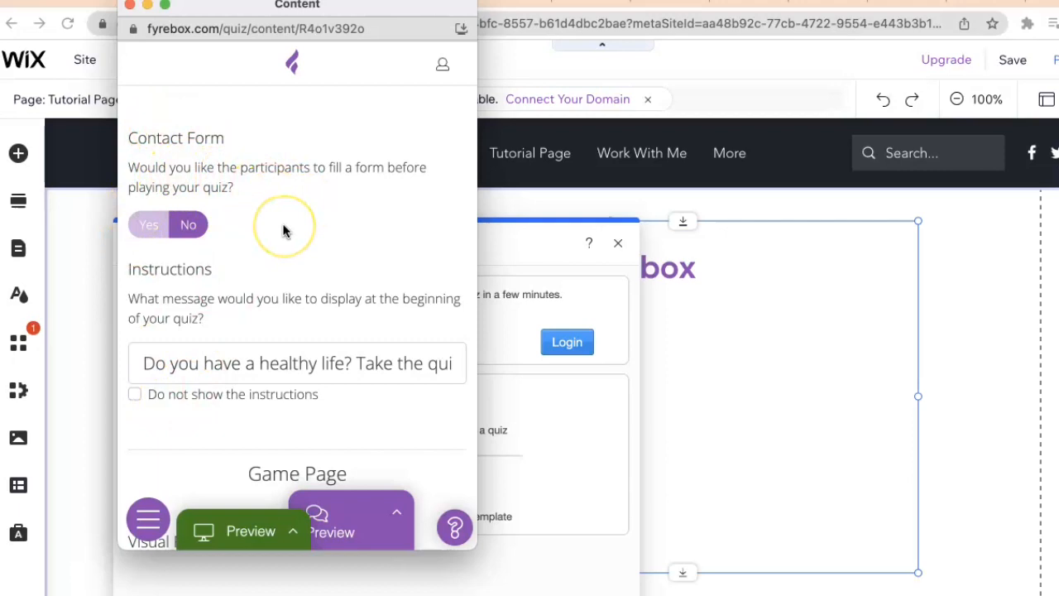
mouse_move(162, 255)
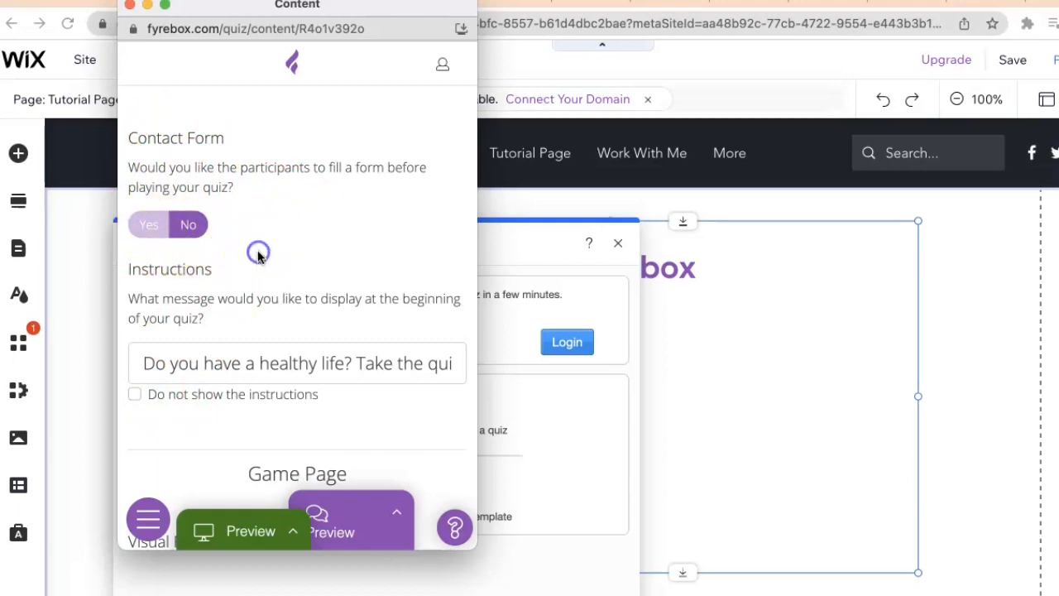
scroll(down, 3)
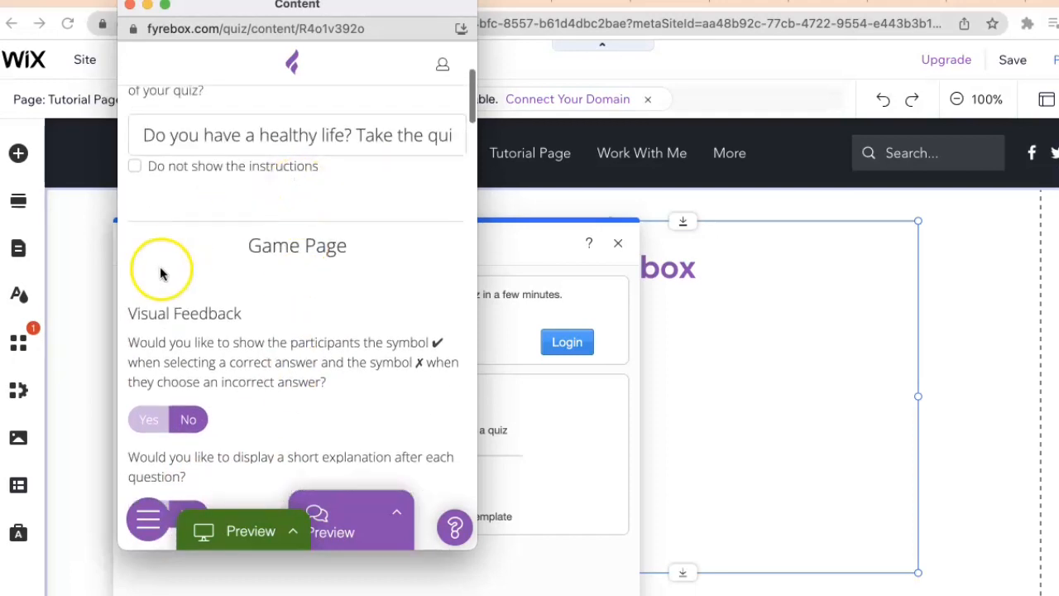
scroll(down, 3)
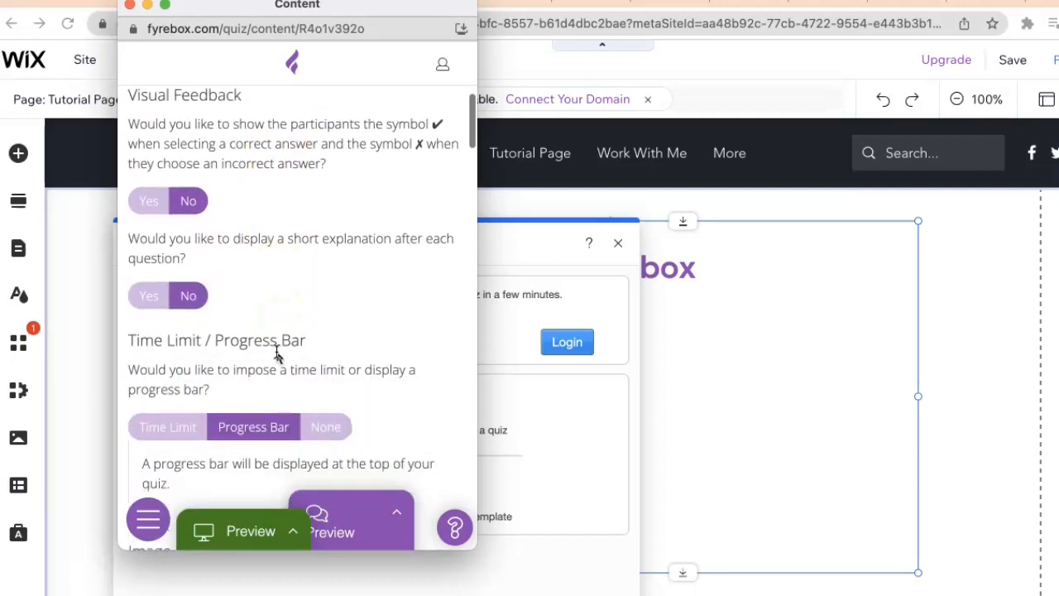
mouse_move(294, 244)
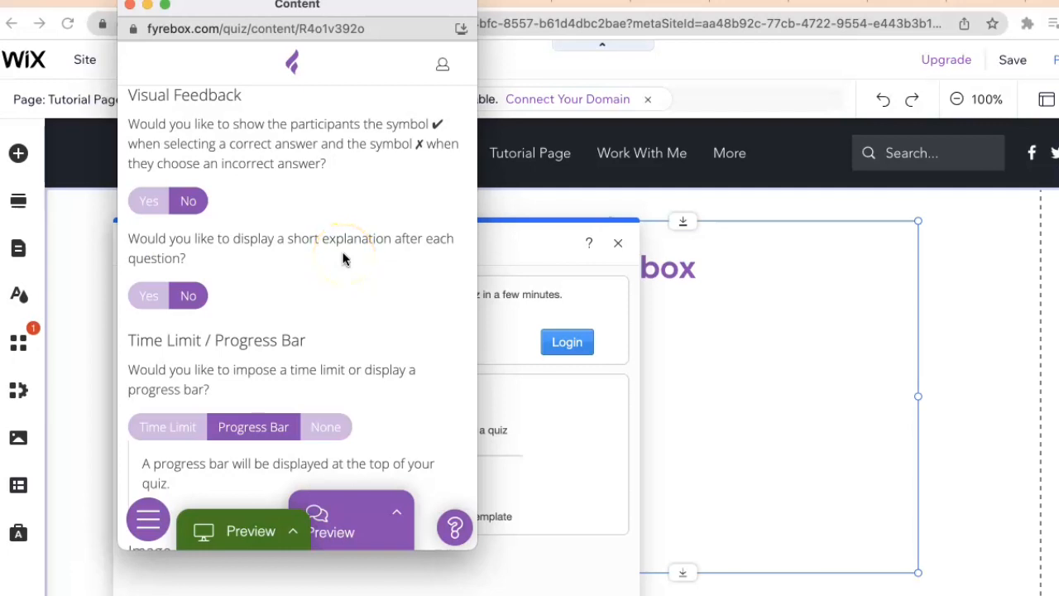
scroll(down, 3)
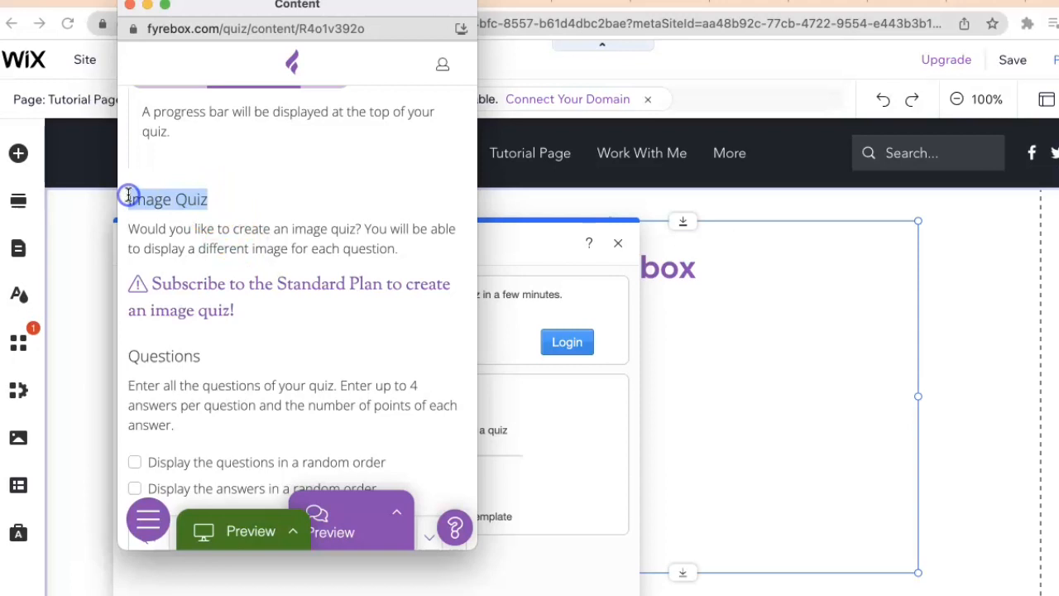
mouse_move(215, 298)
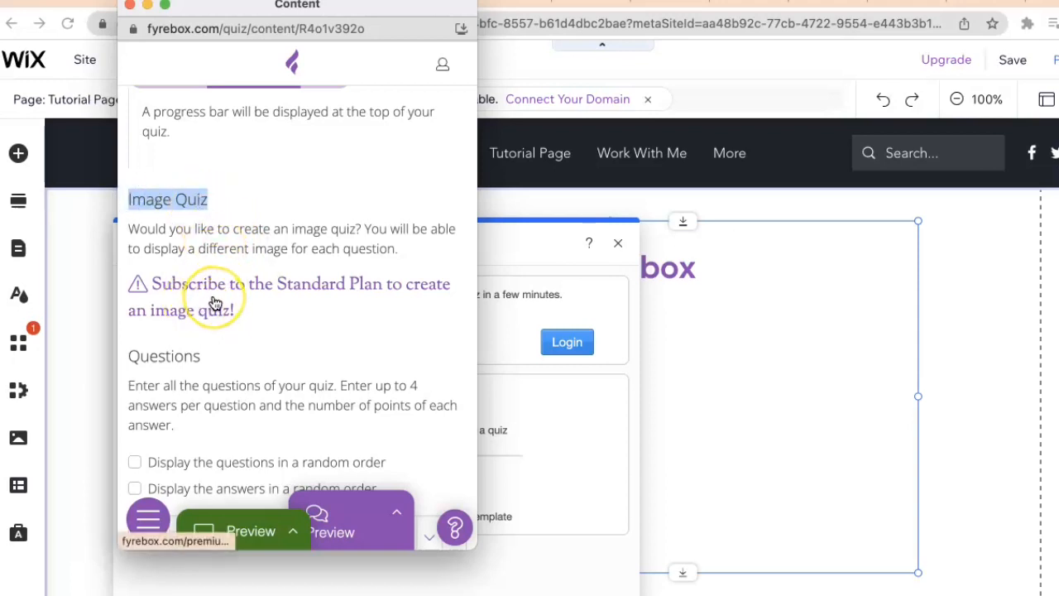
mouse_move(307, 388)
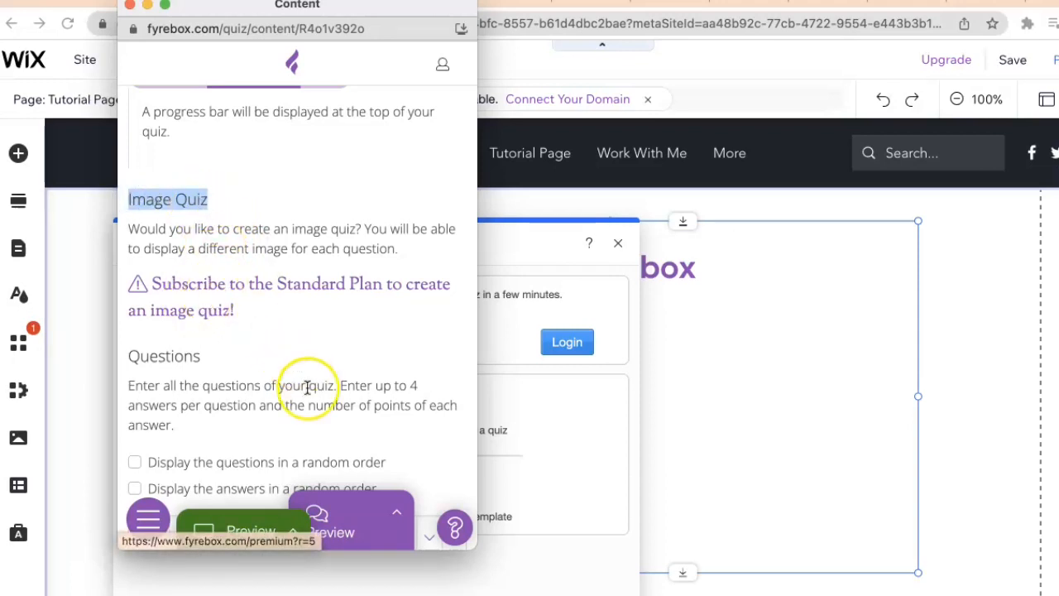
scroll(down, 3)
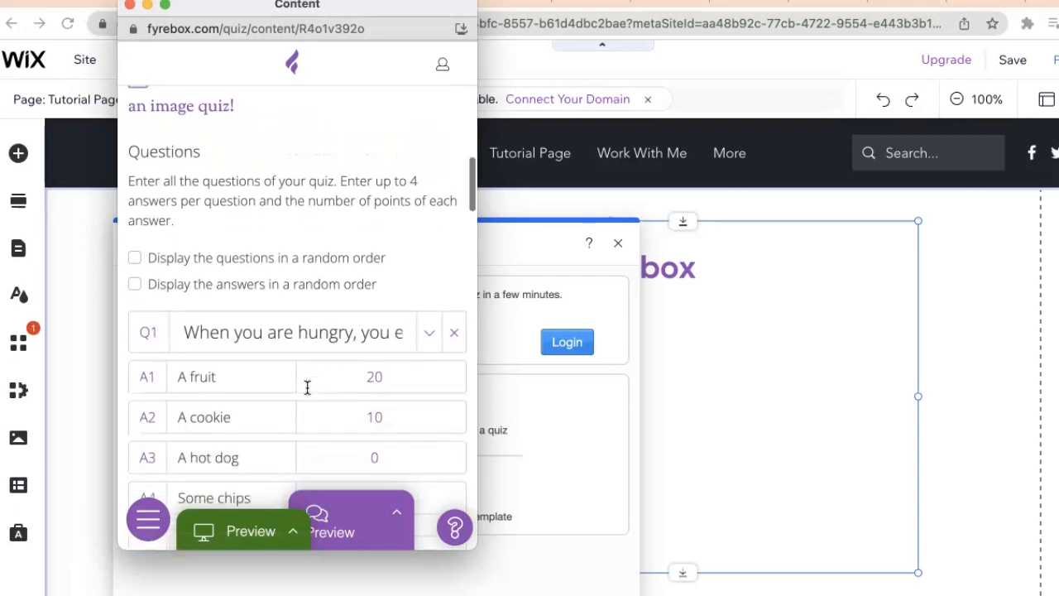
scroll(down, 3)
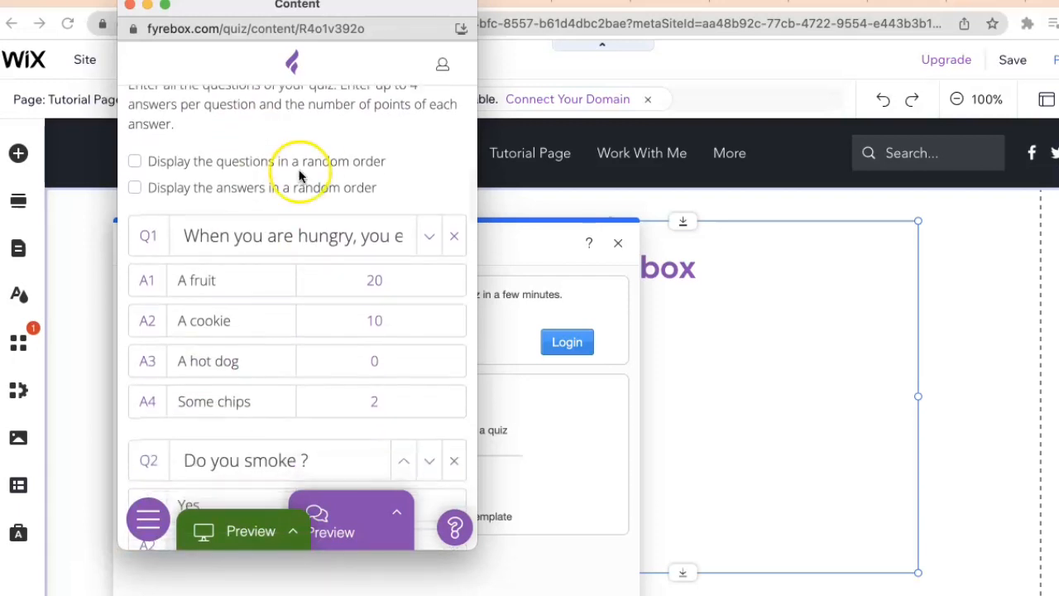
scroll(down, 3)
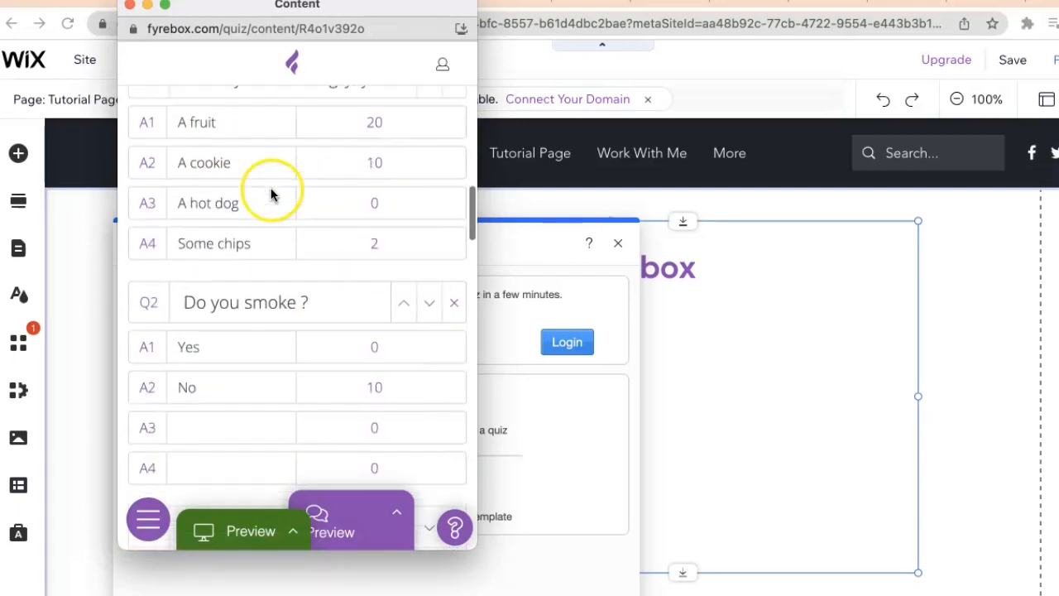
scroll(down, 3)
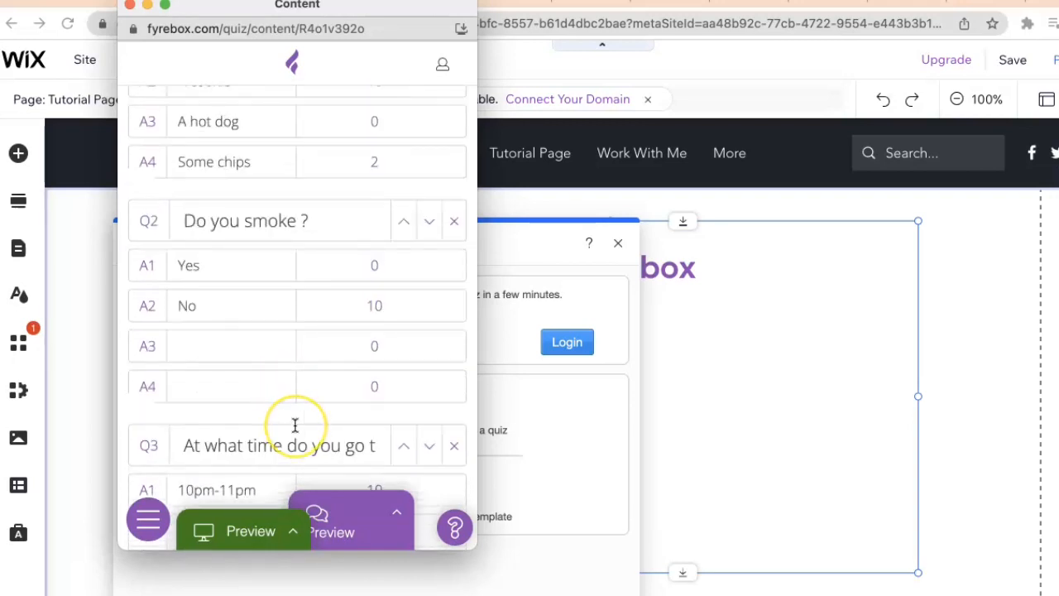
scroll(down, 3)
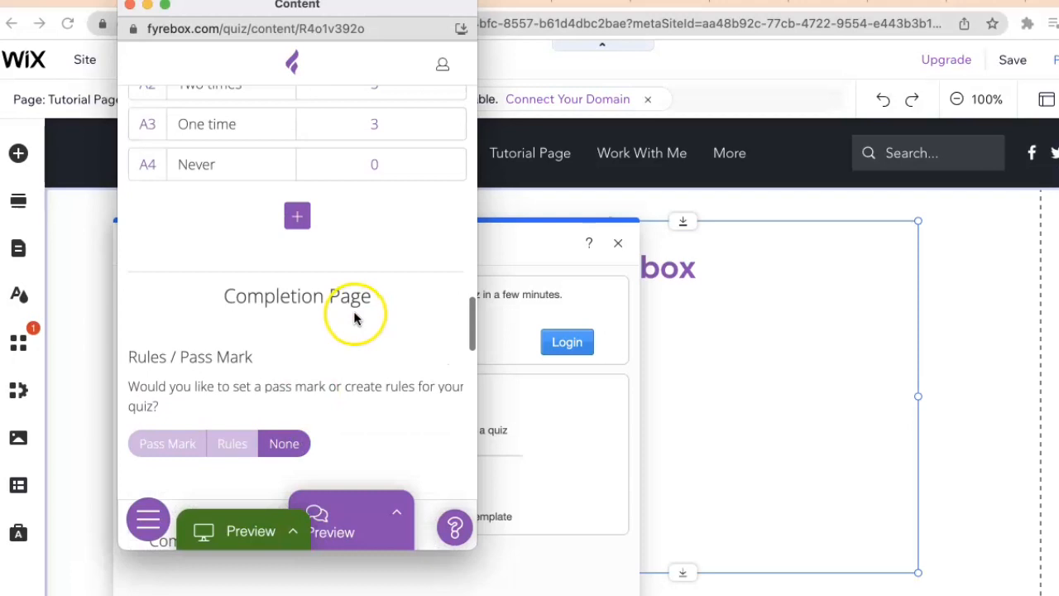
scroll(down, 3)
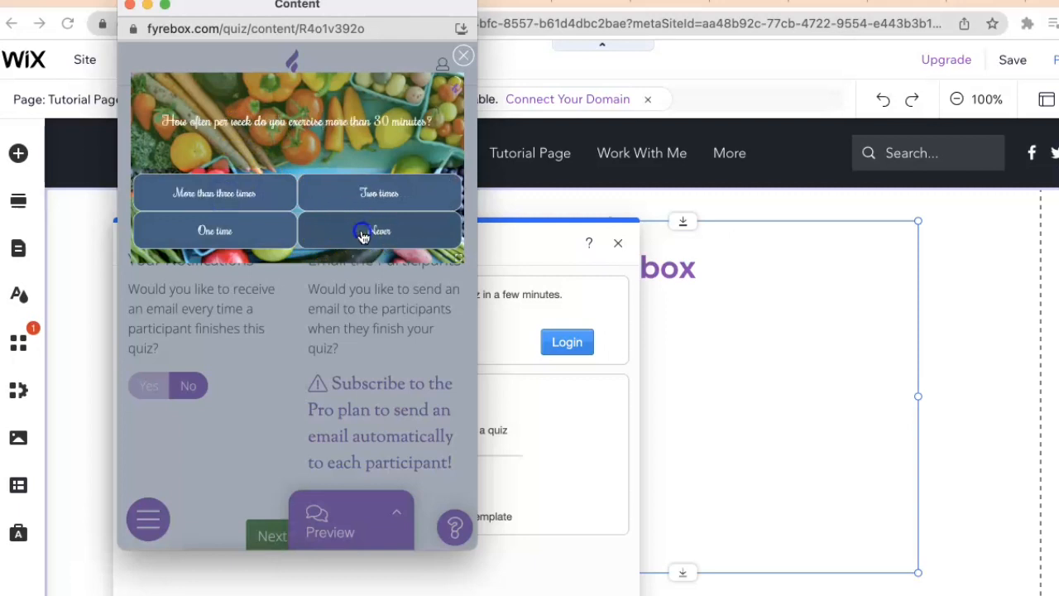
- Answer the last preview question to reach the 40/50 result screen, then open design settings
click(379, 231)
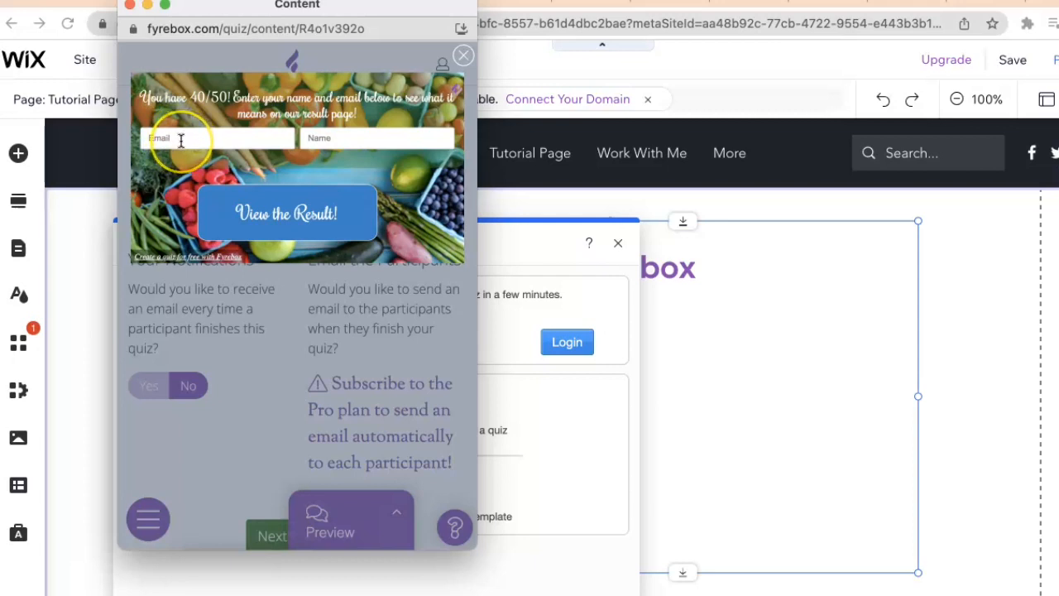
mouse_move(288, 213)
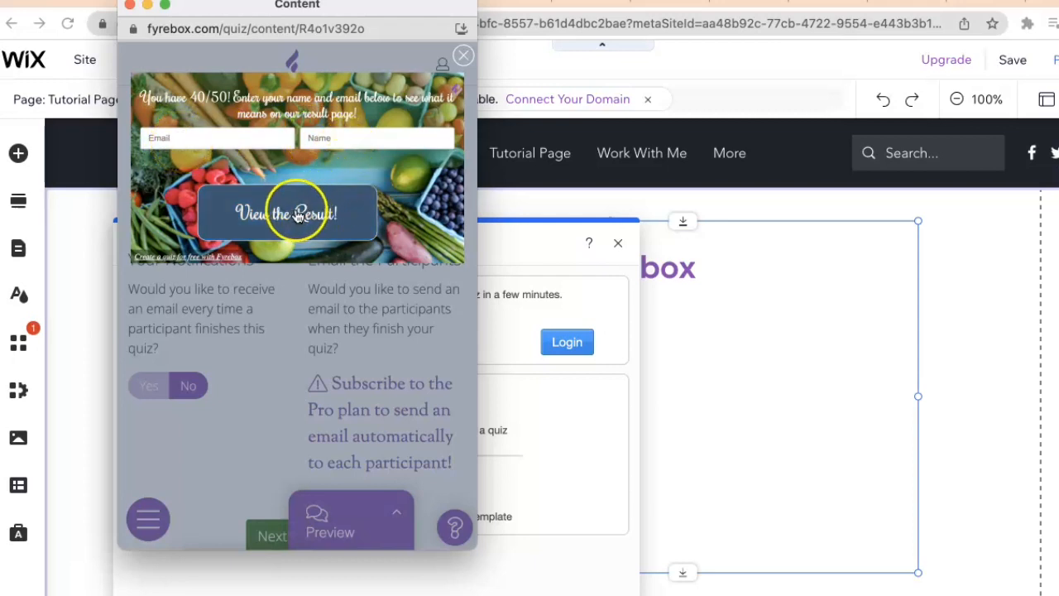
mouse_move(290, 231)
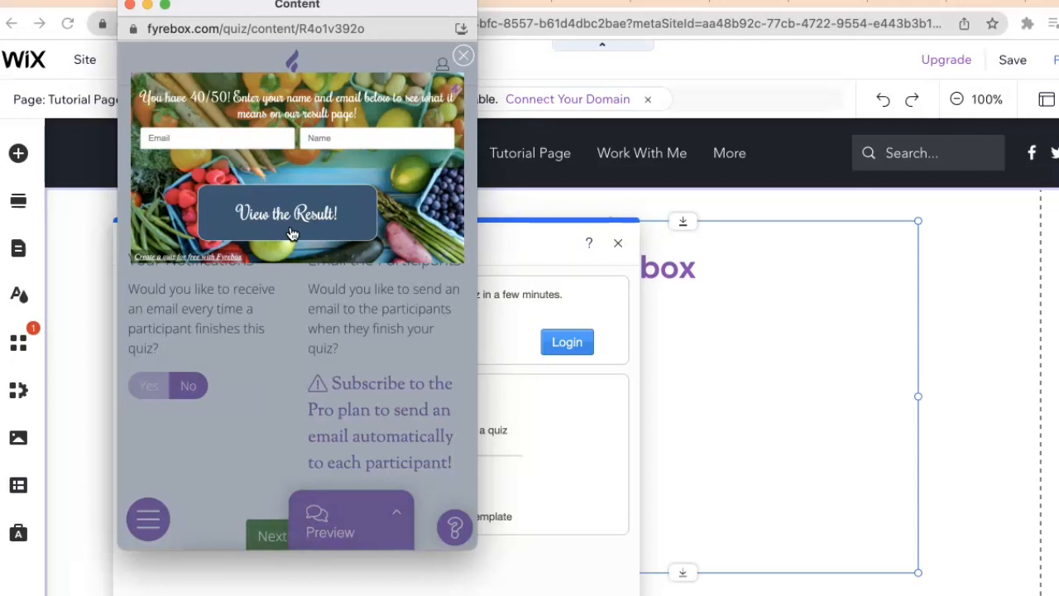
click(463, 56)
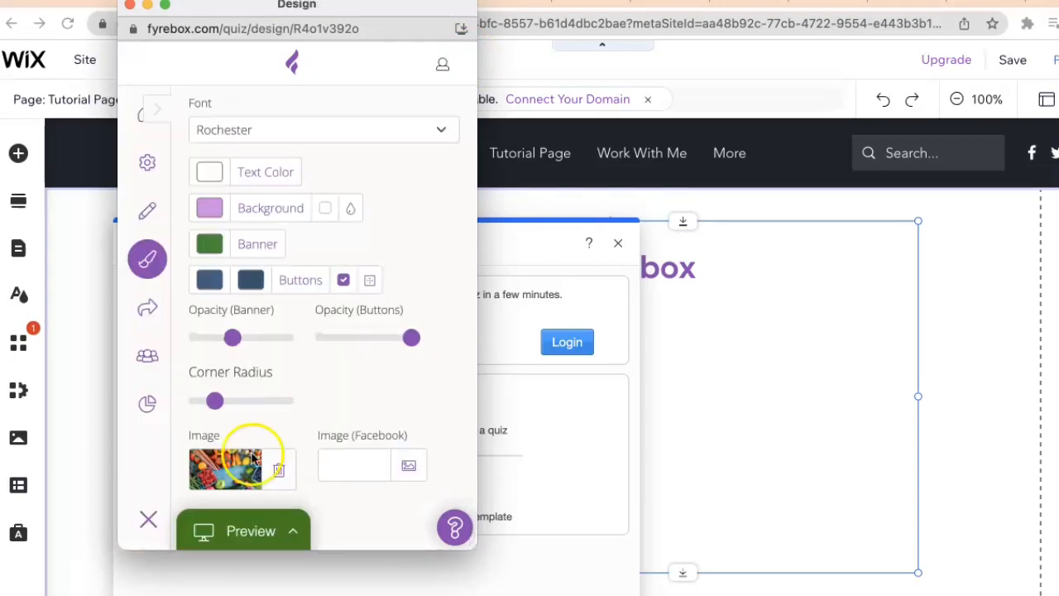
mouse_move(302, 382)
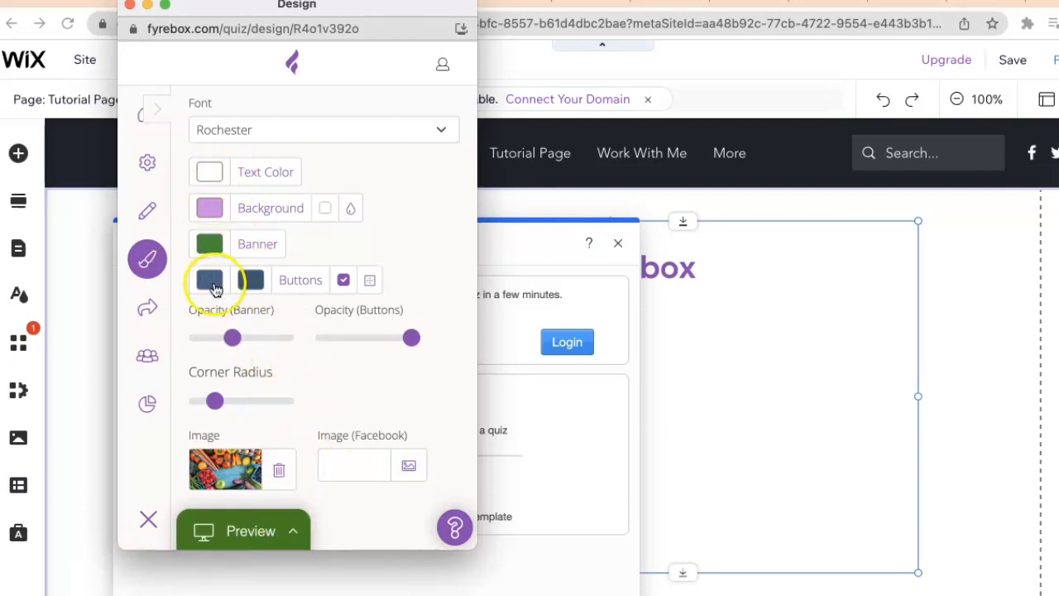
mouse_move(199, 125)
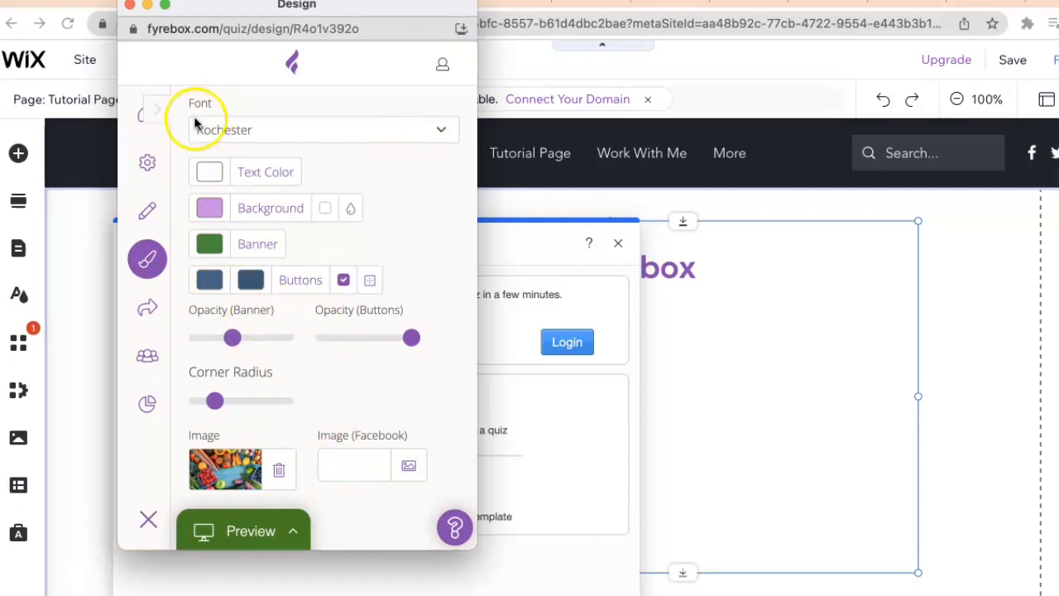
- Close the Fyrebox design window after checking the Rochester font, colours and vegetable image
click(147, 520)
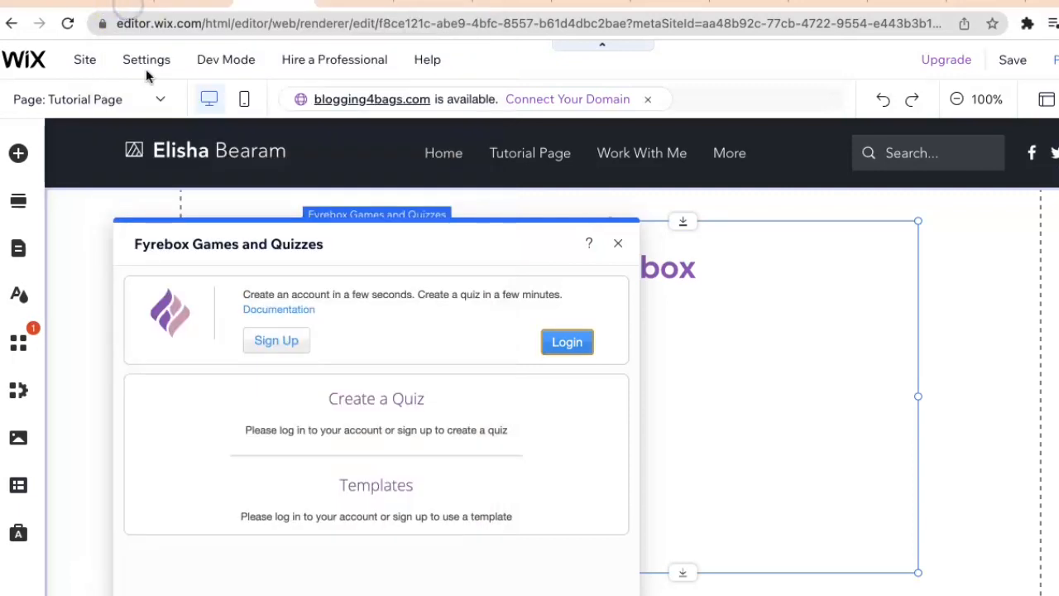
- Dismiss the Fyrebox Games and Quizzes panel, then publish and view the live site
click(618, 242)
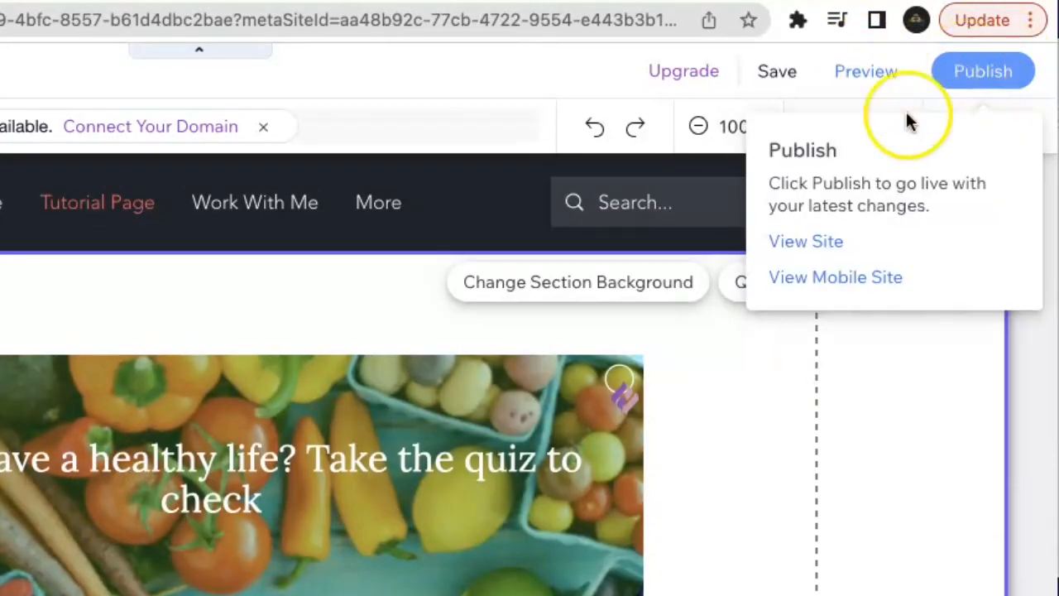
click(805, 240)
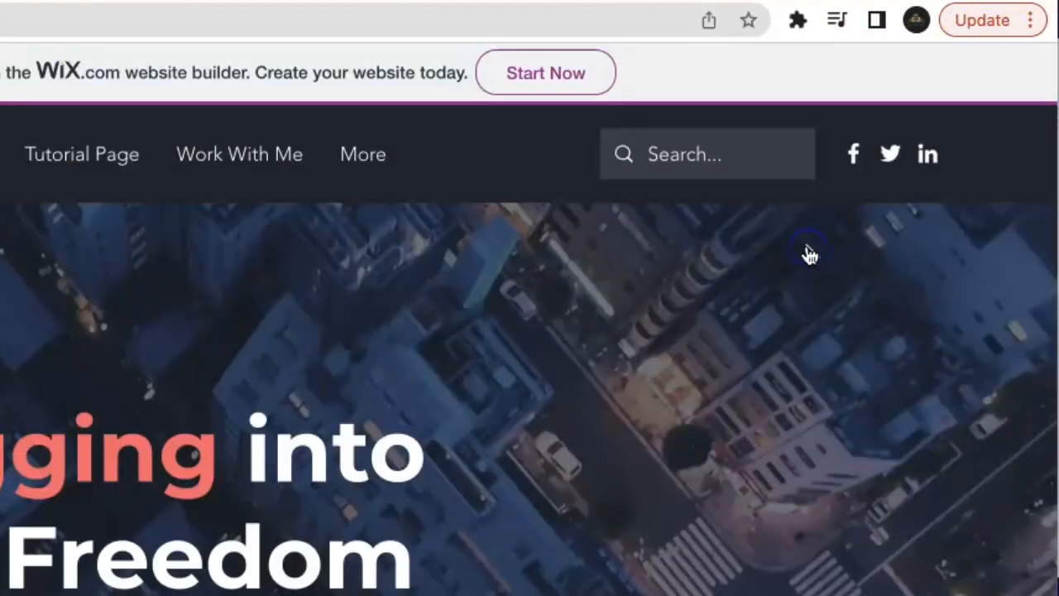
- On the live Tutorial Page, start the quiz, answering bedtime 2:00am-4:00am and sleep 4 hours
click(82, 154)
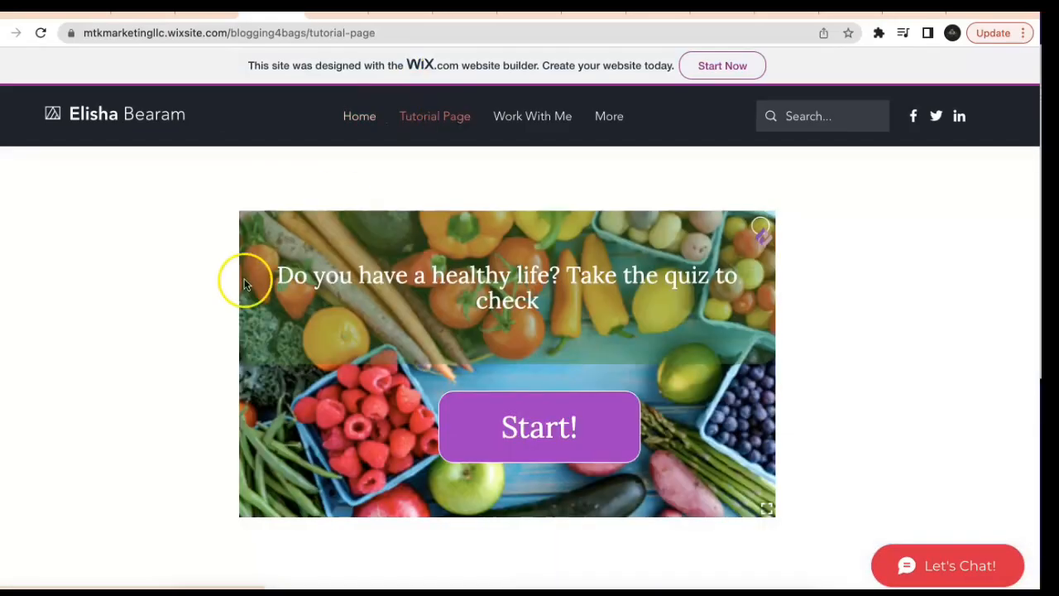
scroll(down, 3)
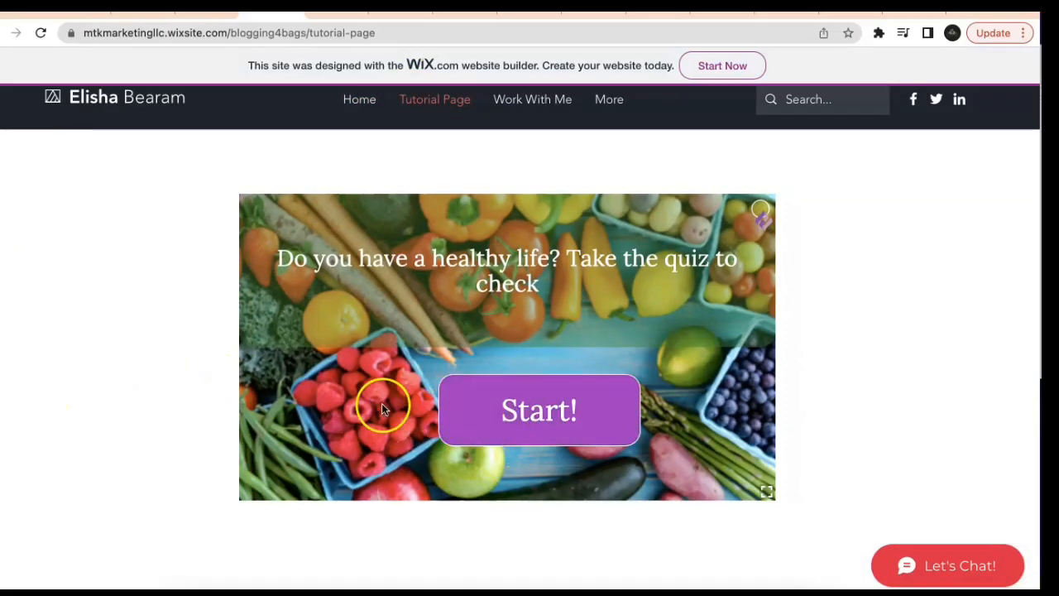
click(539, 410)
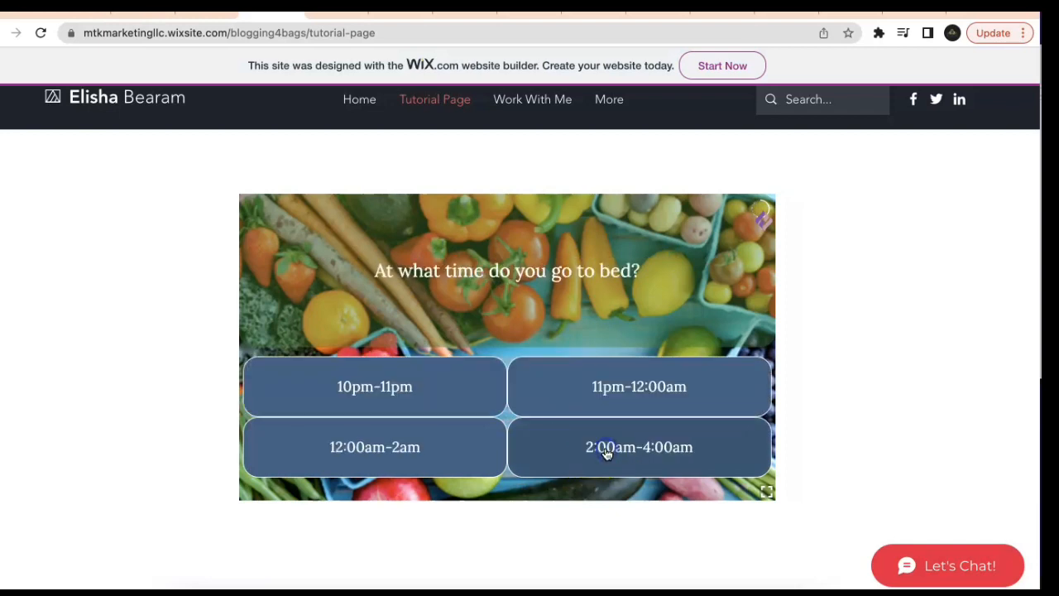
click(639, 447)
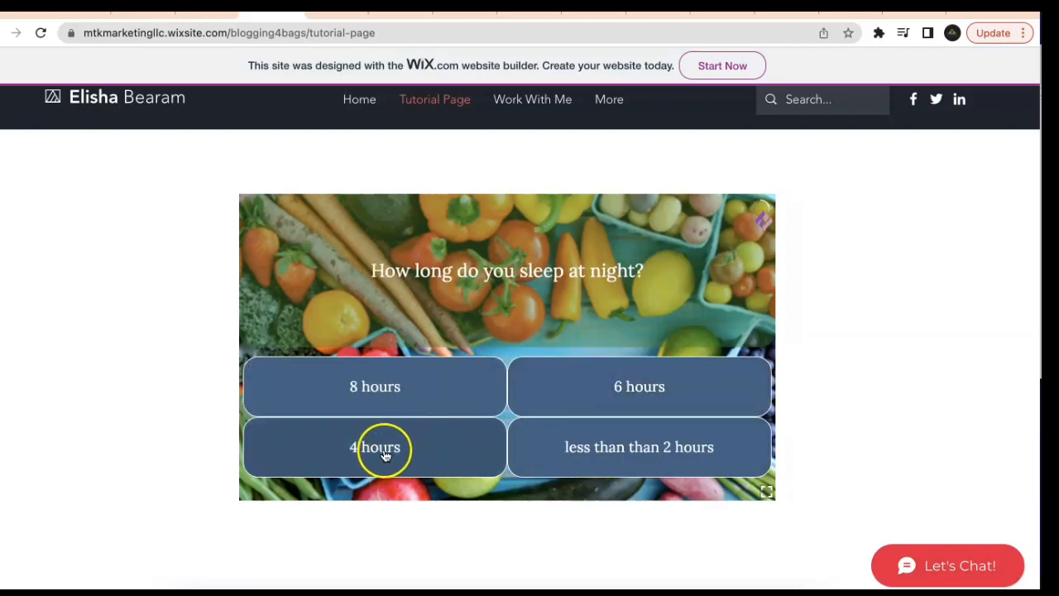
click(374, 447)
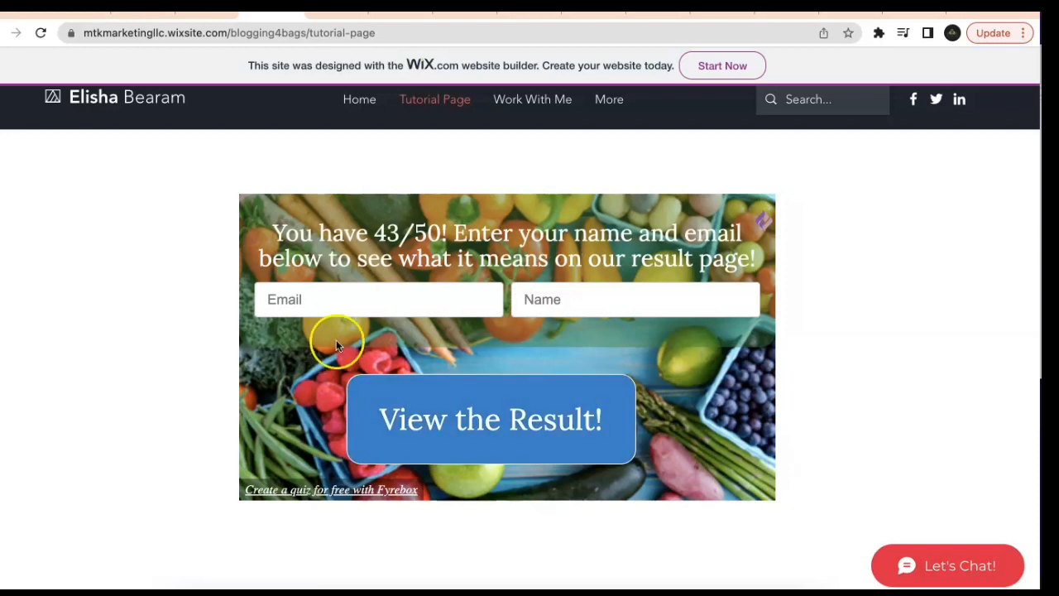
mouse_move(331, 333)
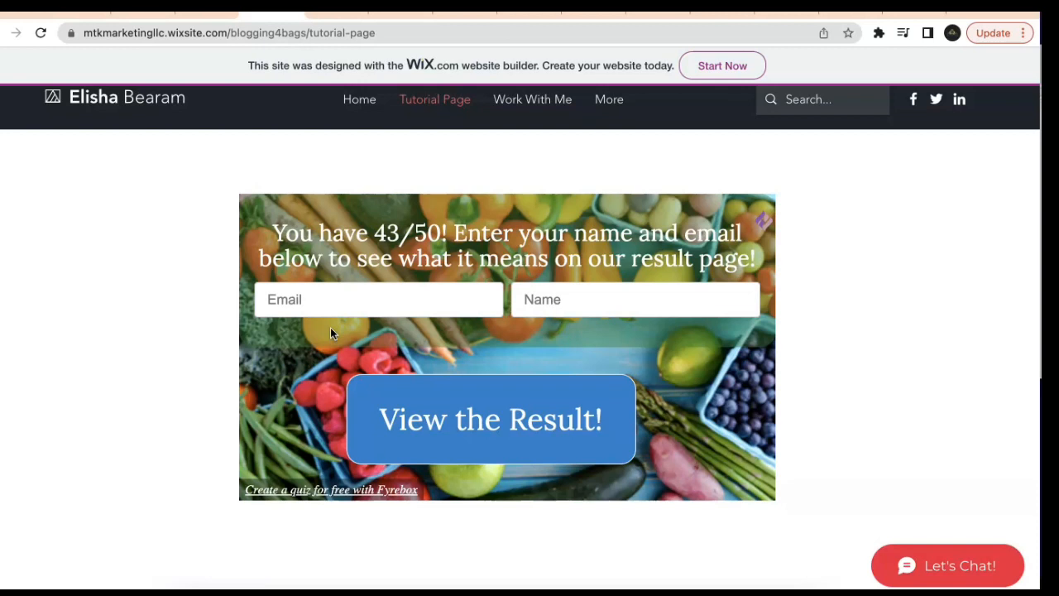
mouse_move(196, 285)
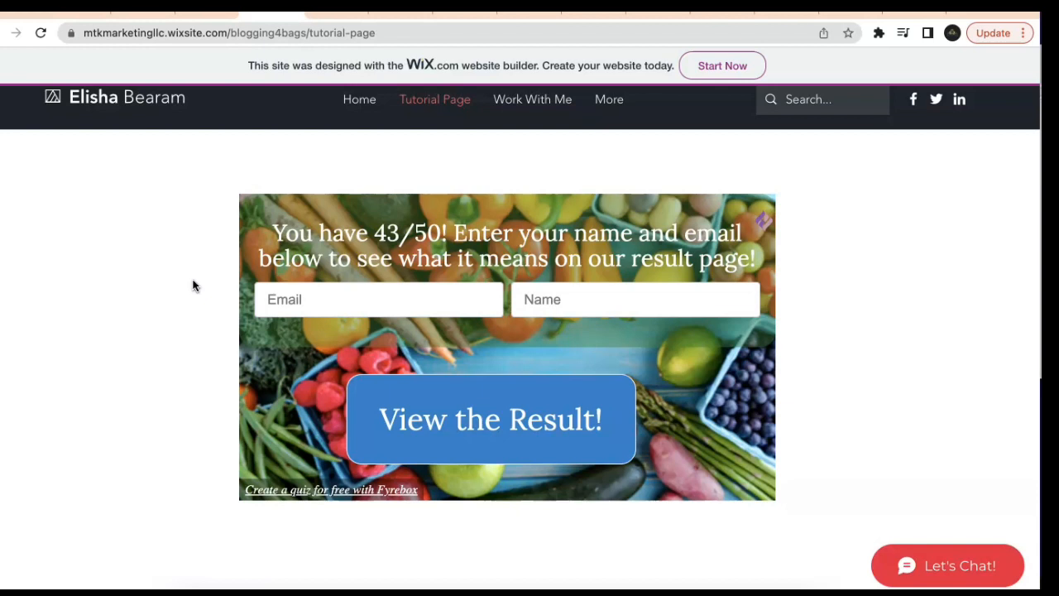
mouse_move(33, 503)
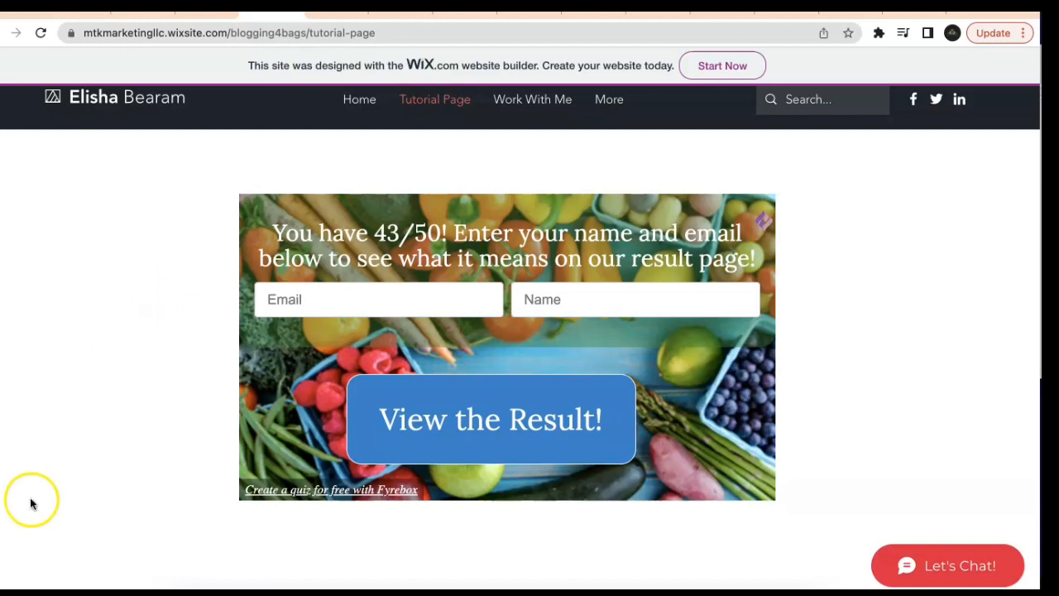